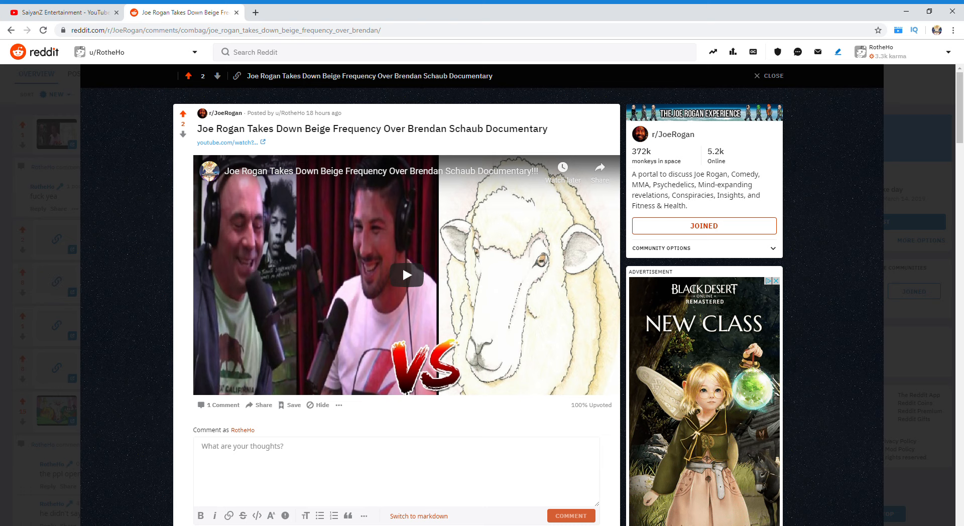
pyautogui.moveTo(795, 231)
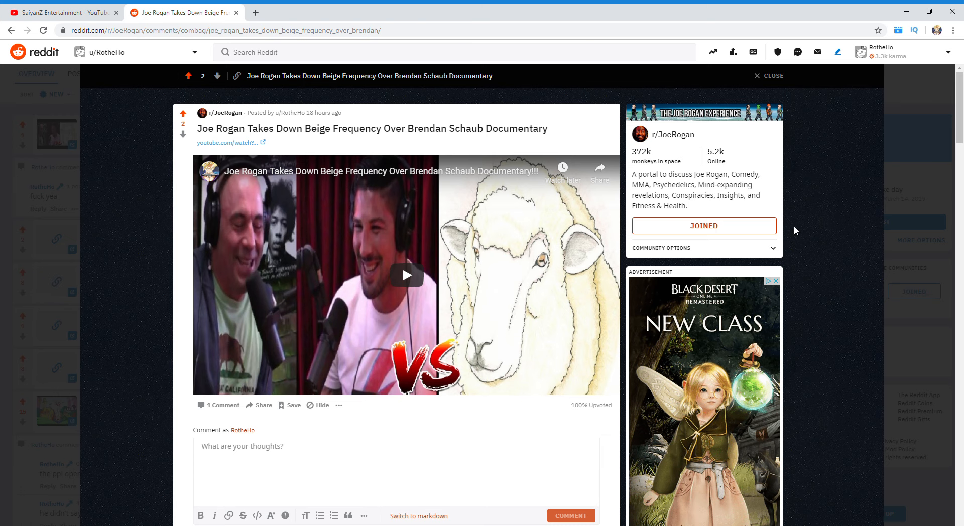
pyautogui.moveTo(873, 216)
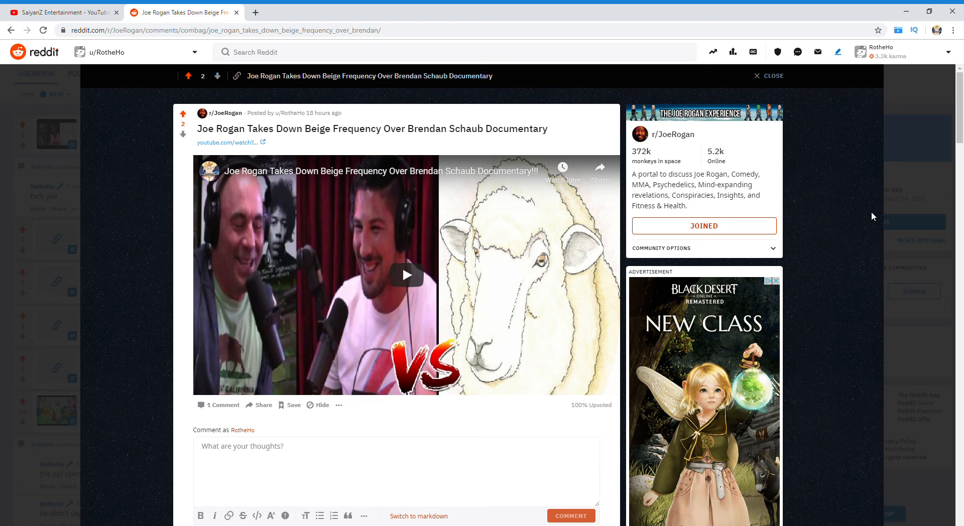
pyautogui.moveTo(420, 252)
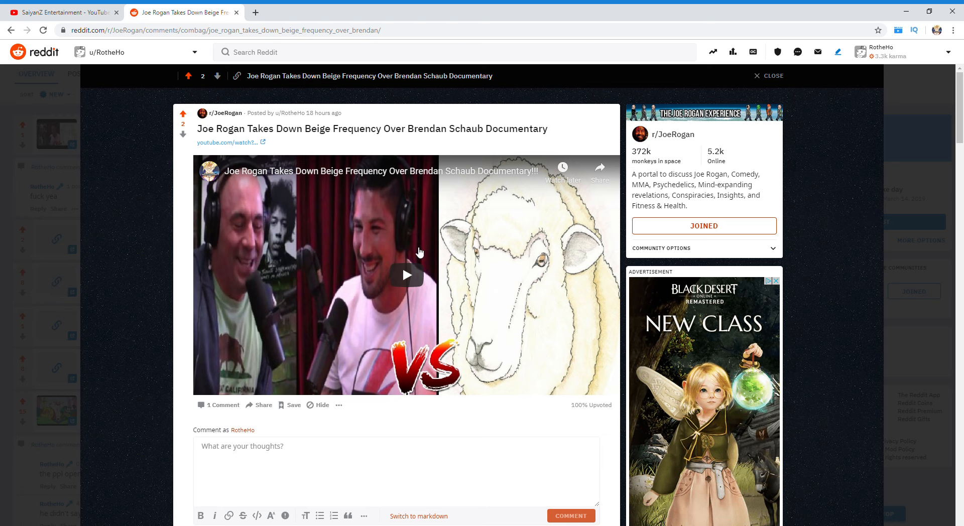
pyautogui.moveTo(504, 246)
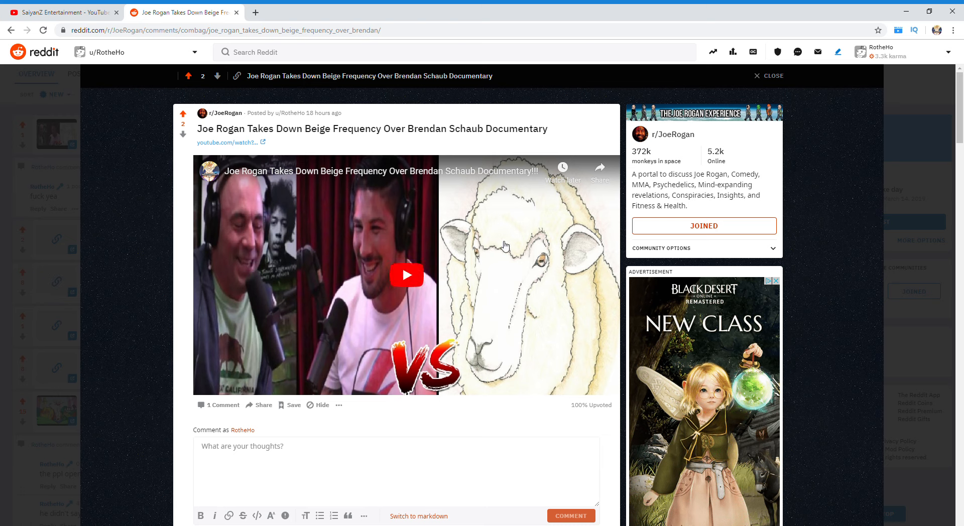
pyautogui.moveTo(424, 429)
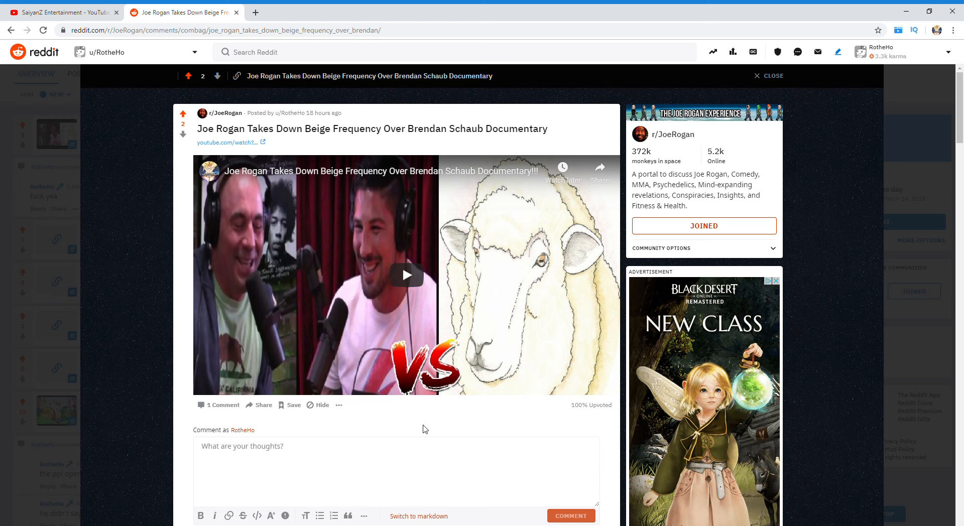
pyautogui.moveTo(183, 113)
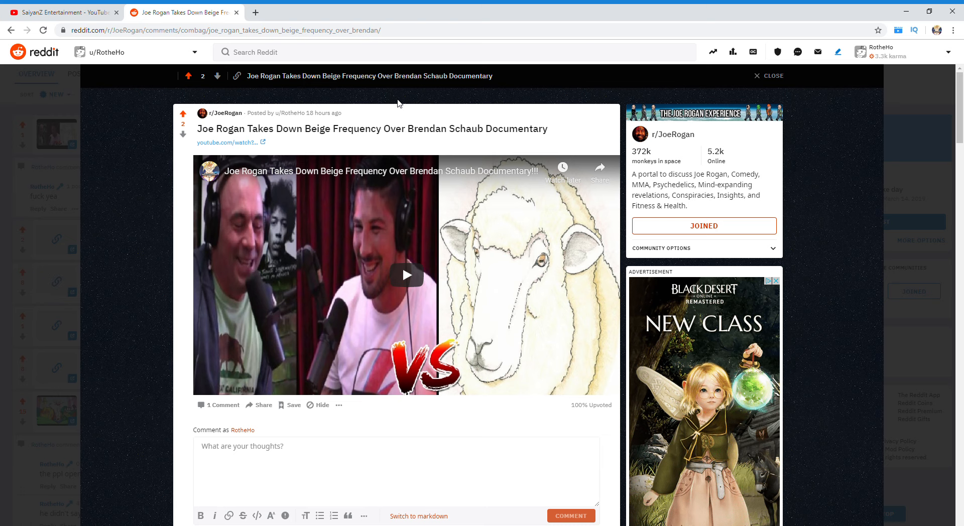
pyautogui.moveTo(684, 137)
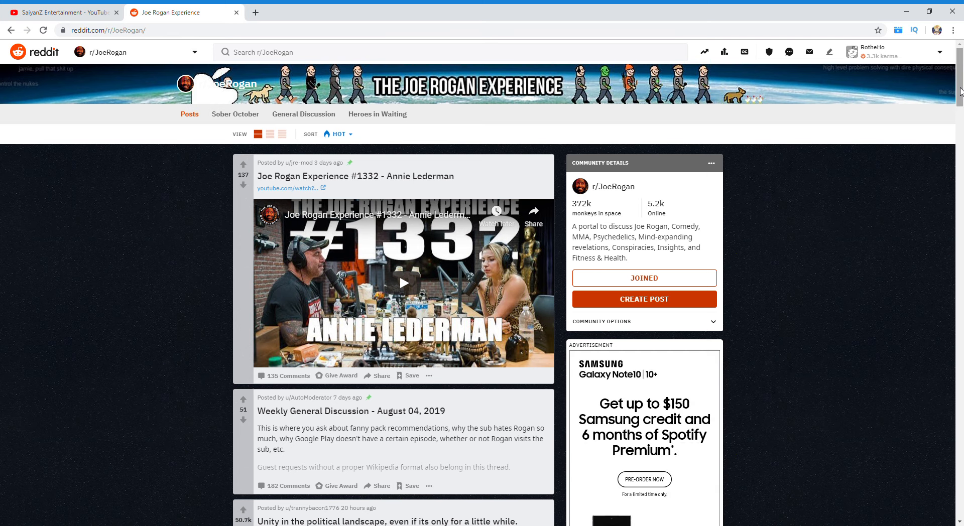
# Bring up the full r/JoeRogan moderators list from the sidebar widget
pyautogui.scroll(-3)
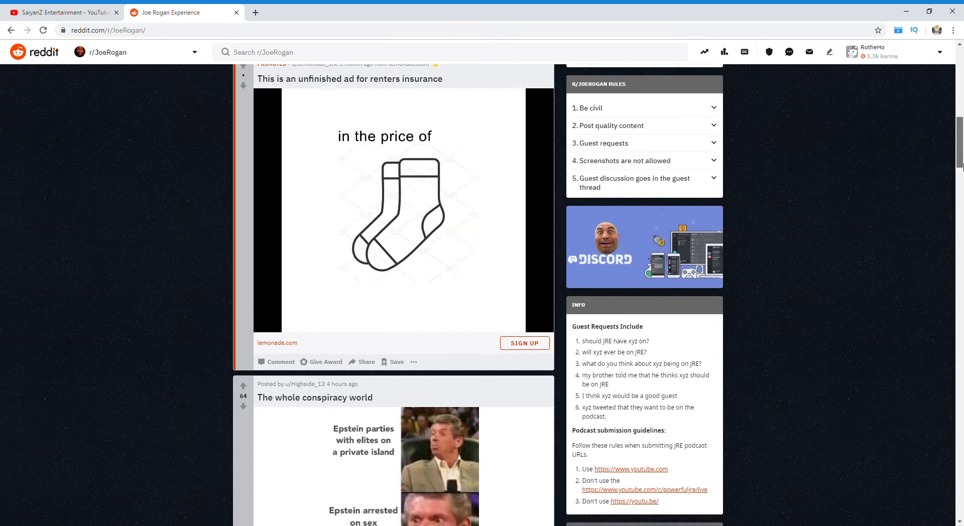
pyautogui.scroll(-3)
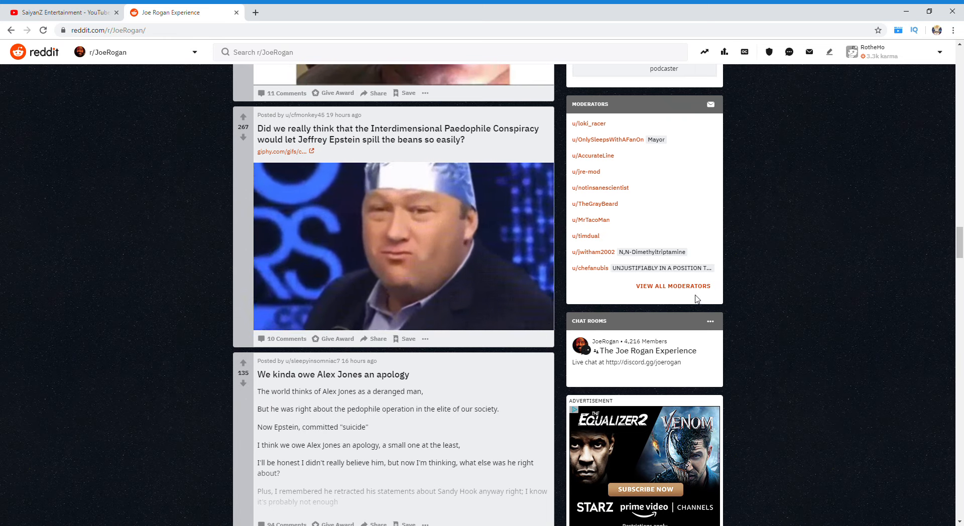
pyautogui.click(674, 287)
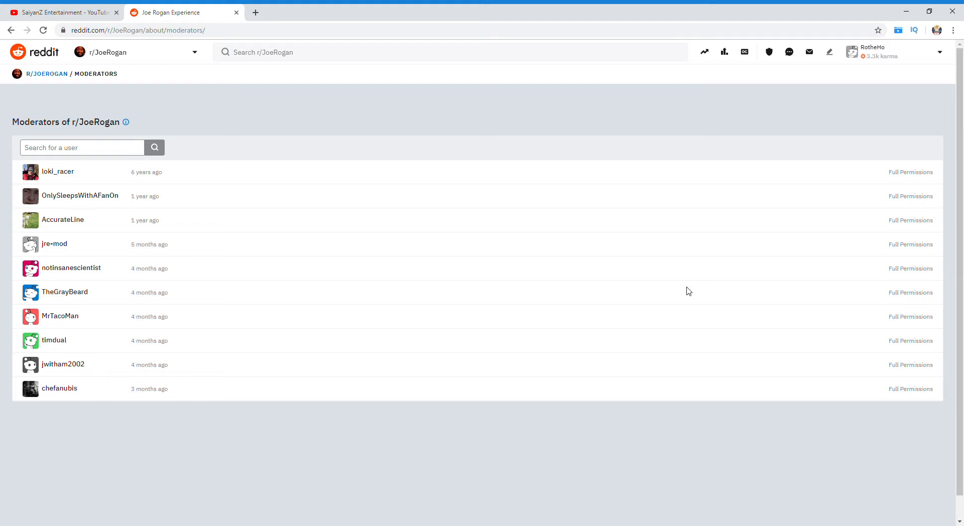
pyautogui.moveTo(703, 262)
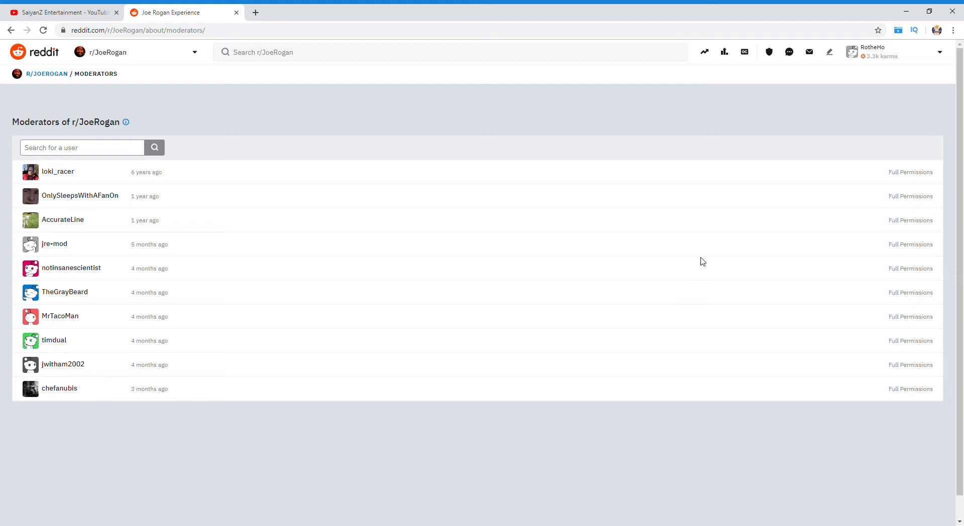